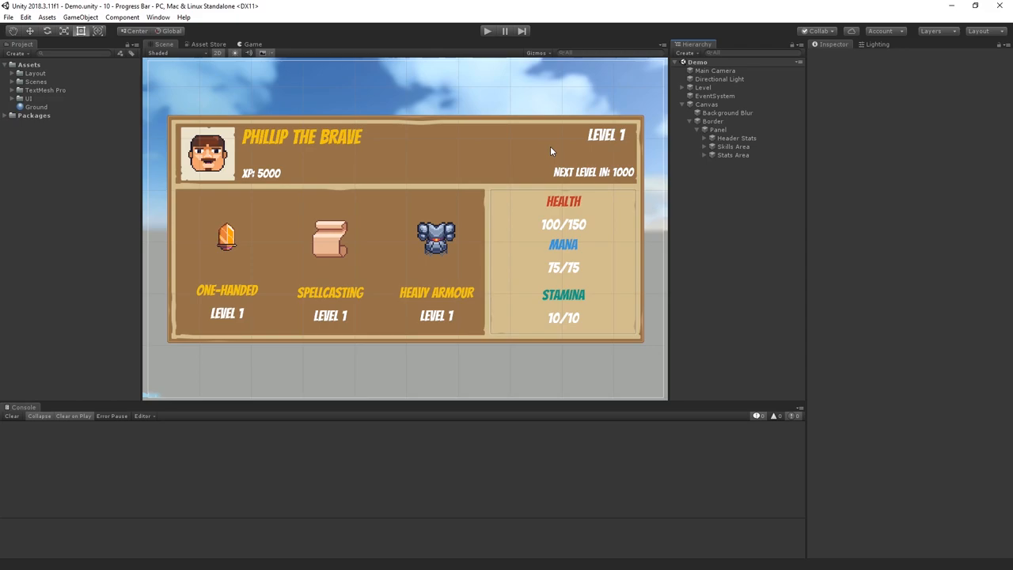
mouse_move(394, 151)
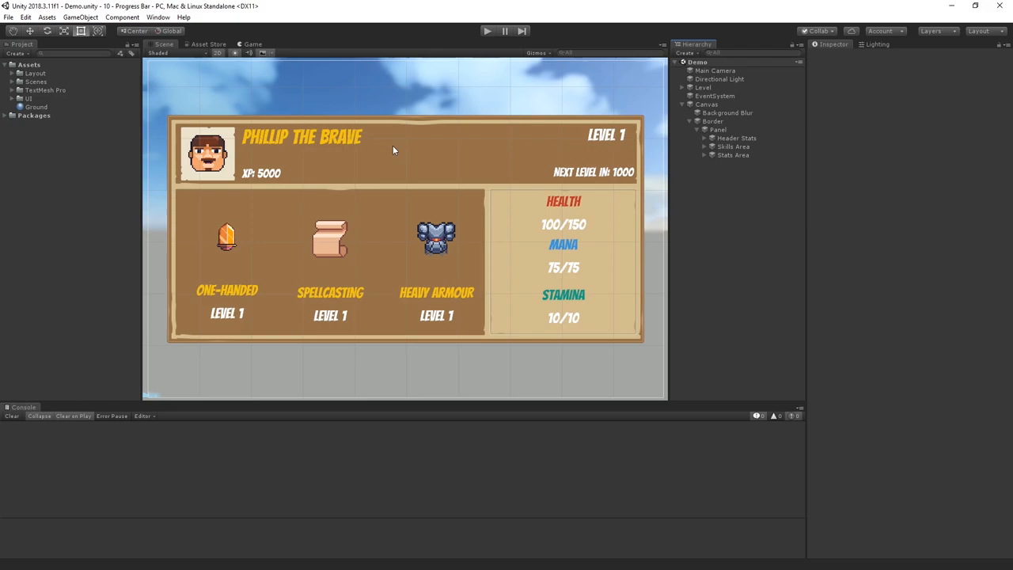
mouse_move(335, 214)
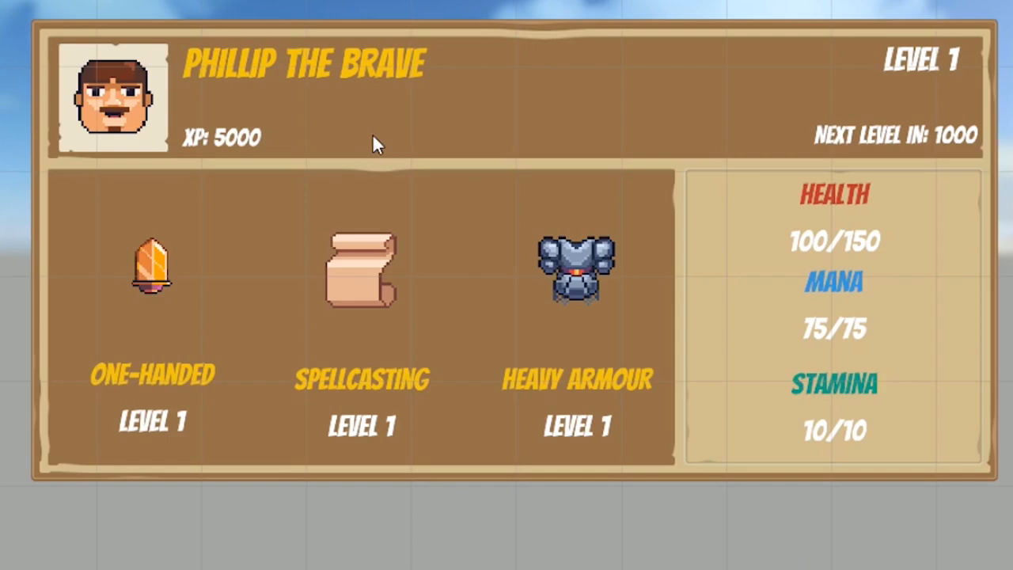
mouse_move(245, 117)
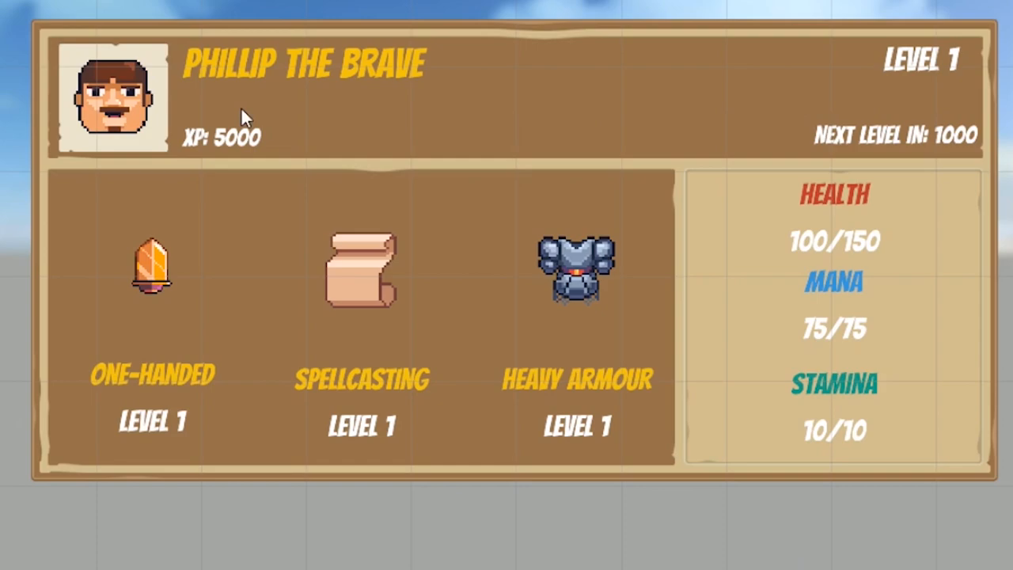
mouse_move(215, 253)
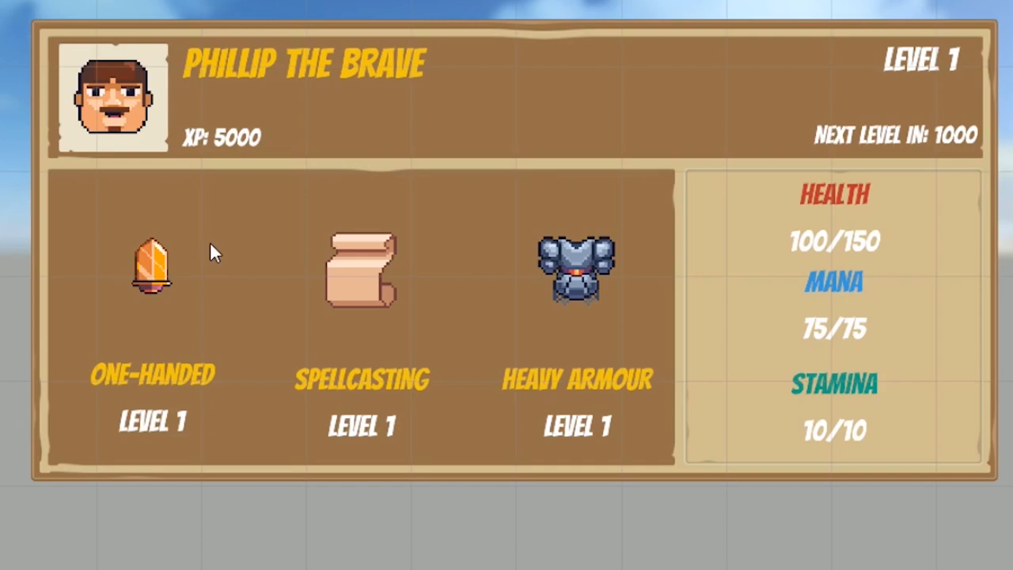
mouse_move(198, 222)
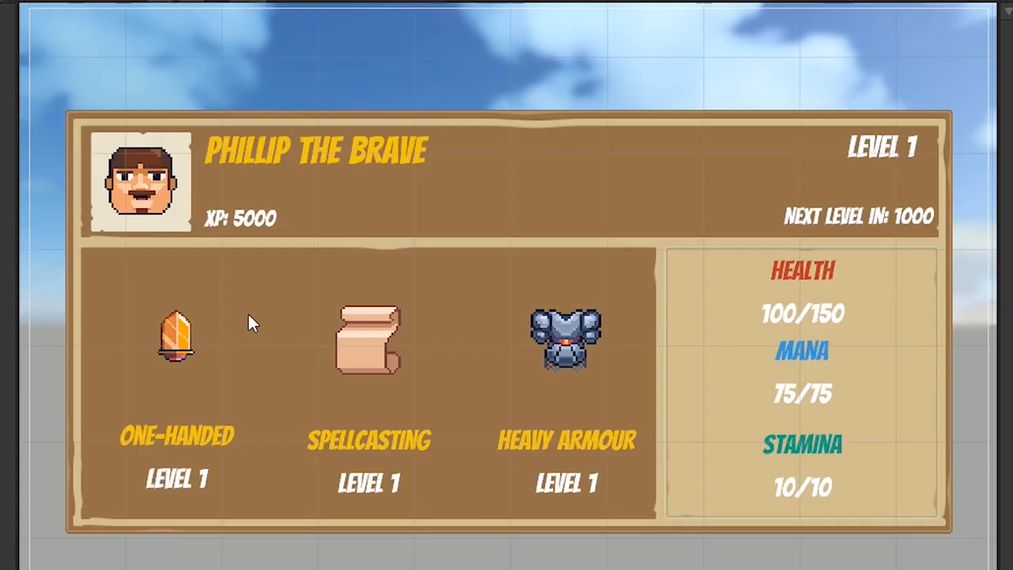
mouse_move(242, 198)
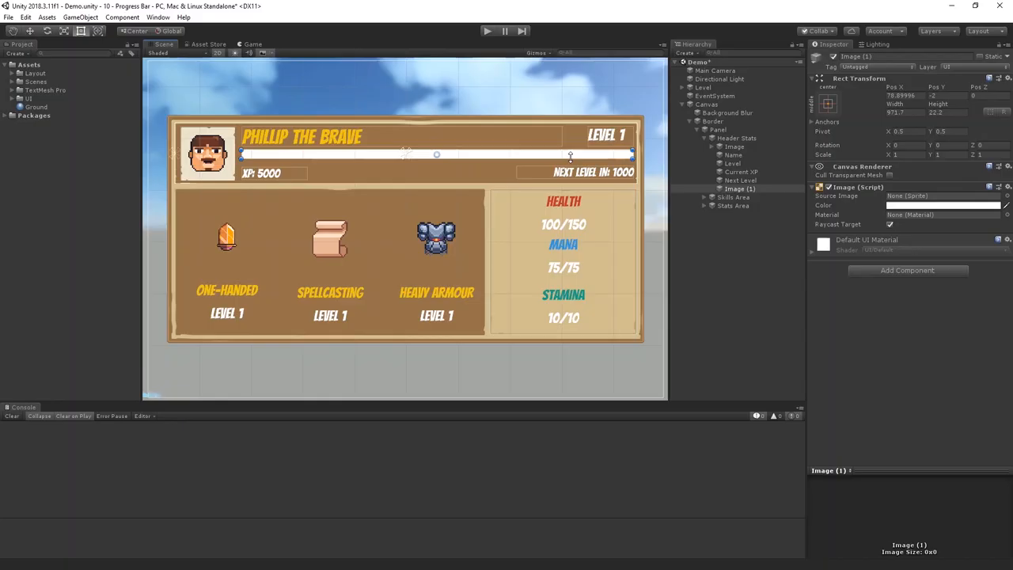
- Assign the buttonSquare_grey_pressed sprite as the header bar image's source
left_click(998, 196)
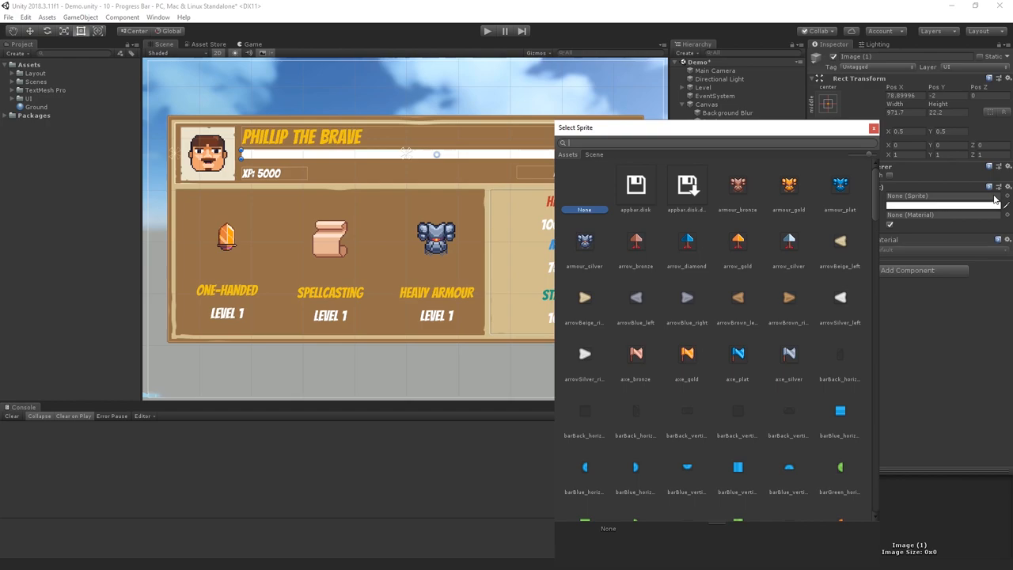
type("button")
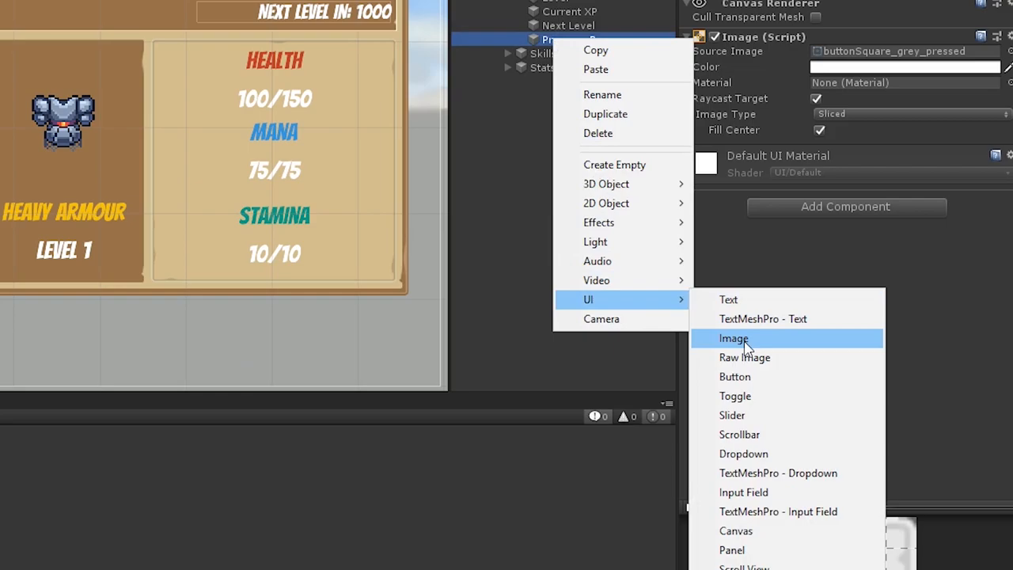
- Add a stretched child image inside Progress Bar and set its Pivot X to 0.43
left_click(734, 338)
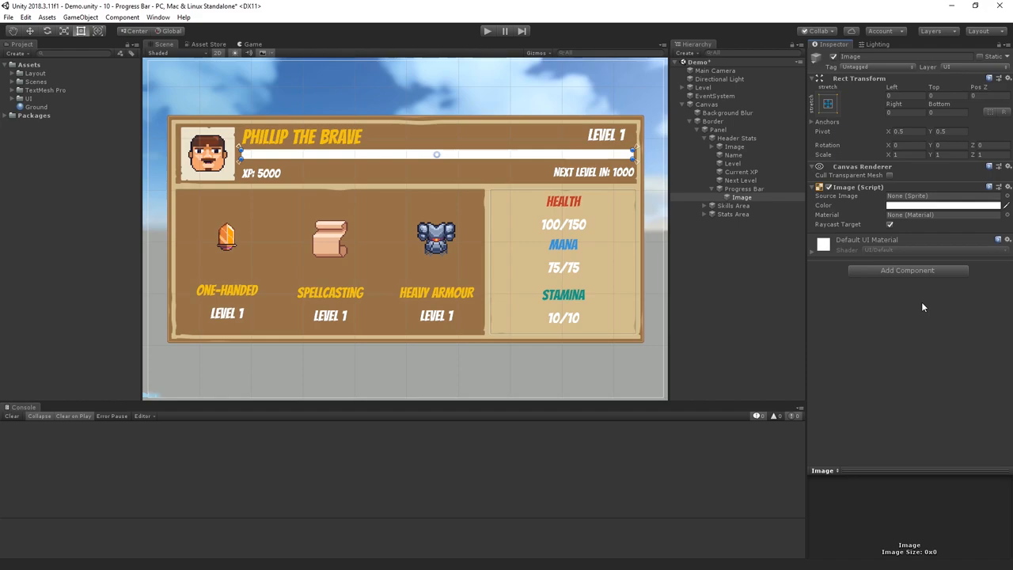
left_click(910, 132)
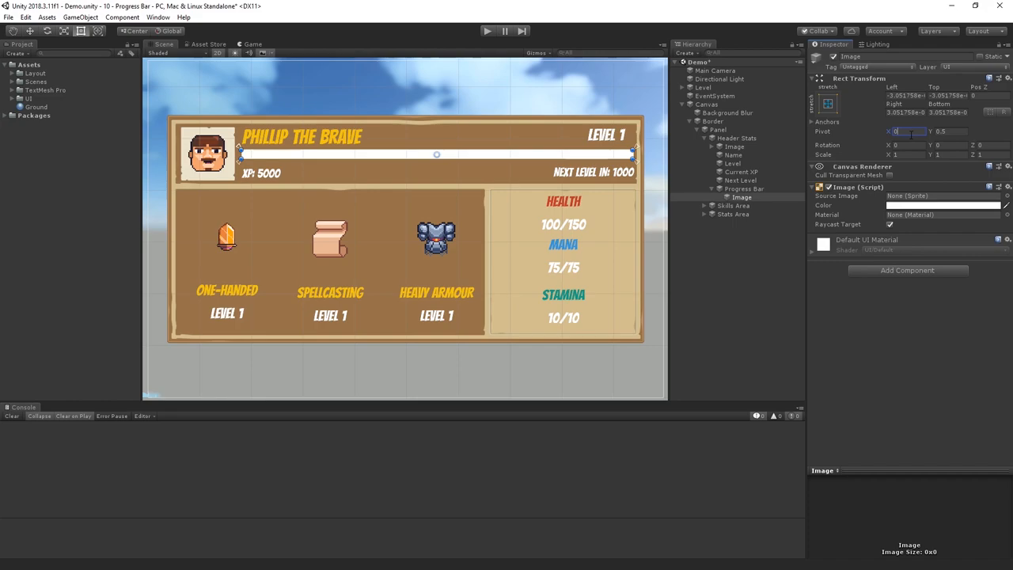
type("0.43")
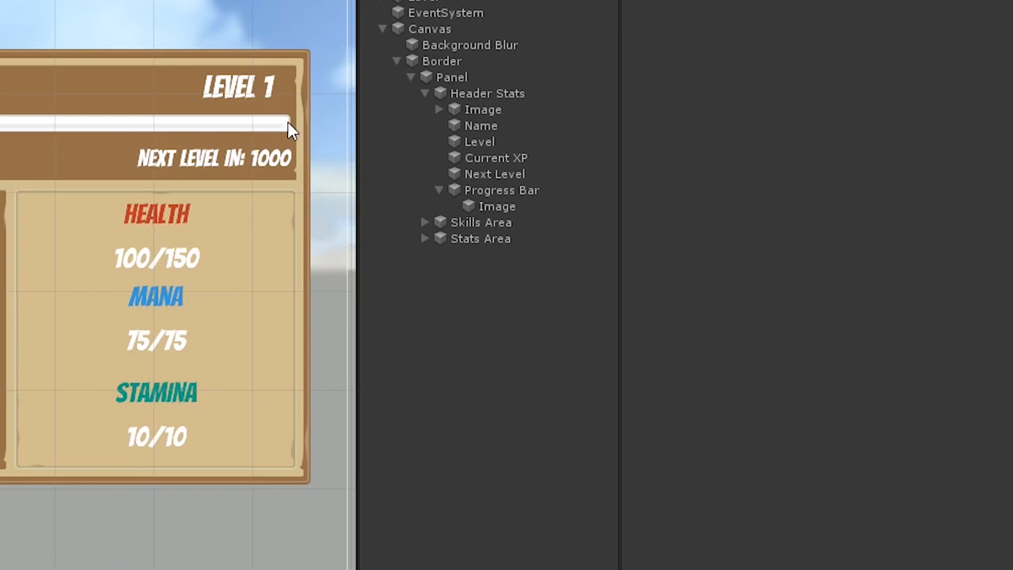
- Select the white progress bar image to nest a Fill image under it
left_click(497, 206)
type("Fill")
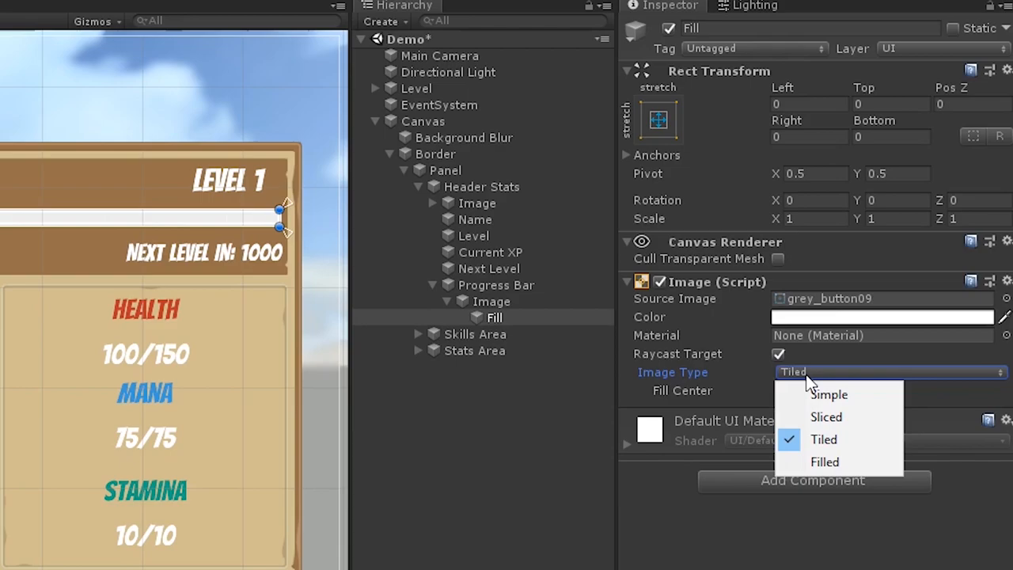
- Set the Mask image to Filled with horizontal fill and add a Mask component
left_click(824, 462)
type("M")
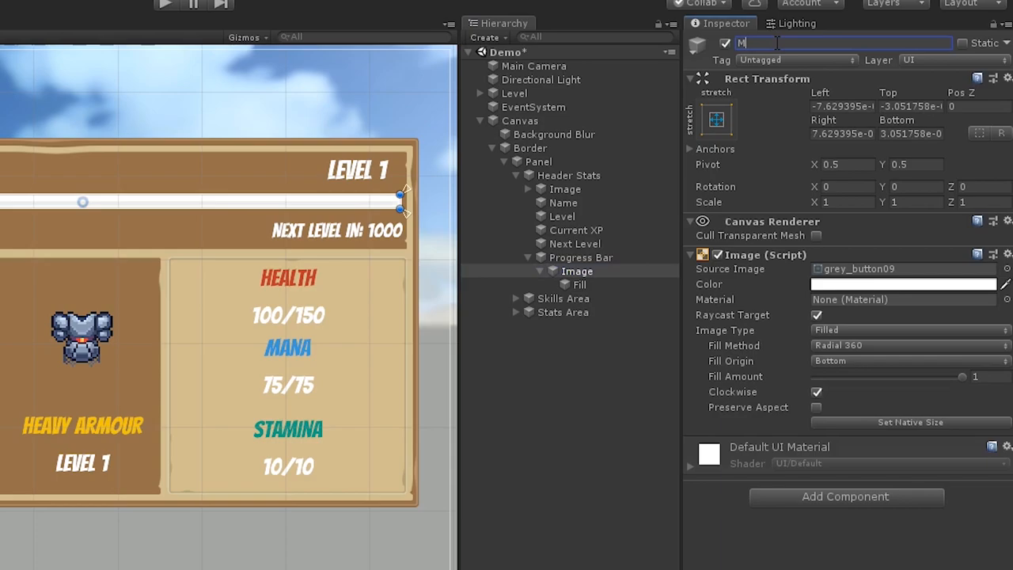
left_click(845, 496)
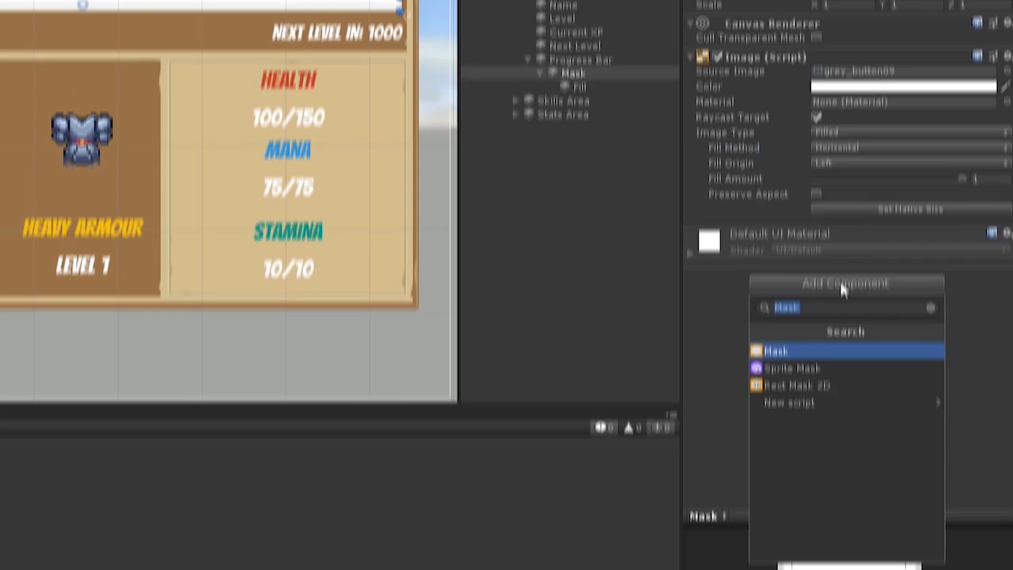
left_click(776, 351)
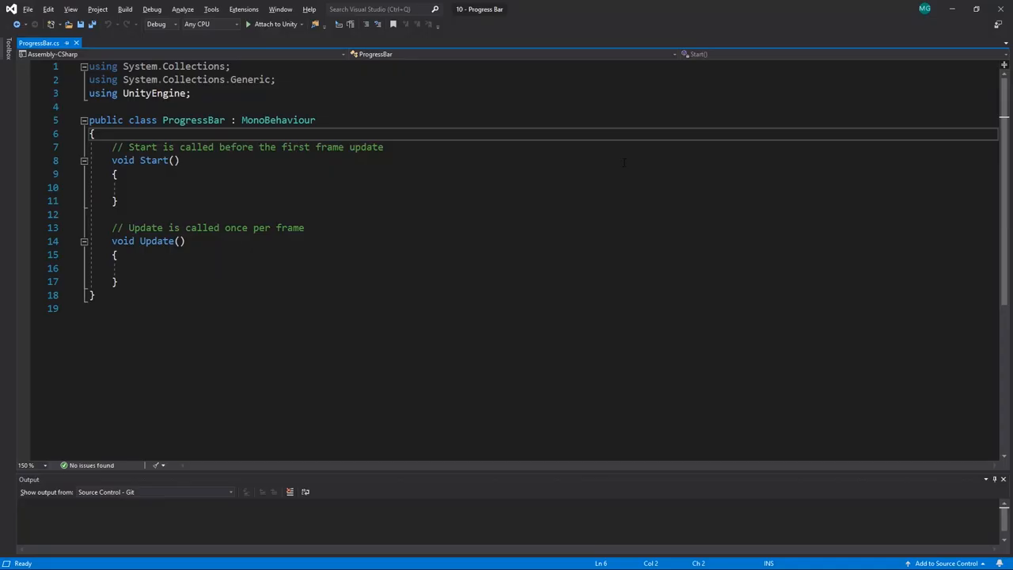
- Declare public int maximum and current, an Image mask field, and import UnityEngine.UI
type("public int maximum;")
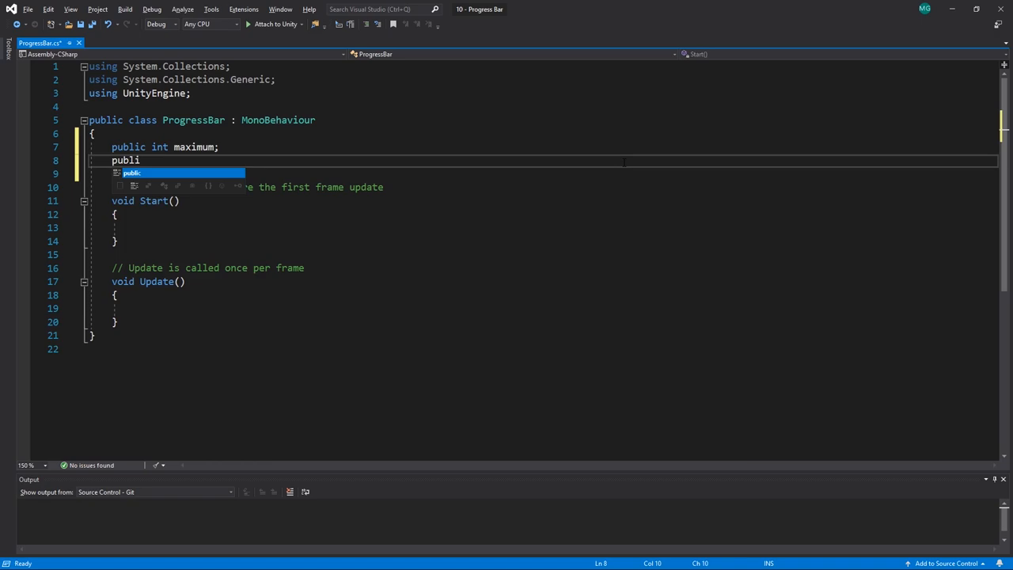
type("using UnityEngine.UI;")
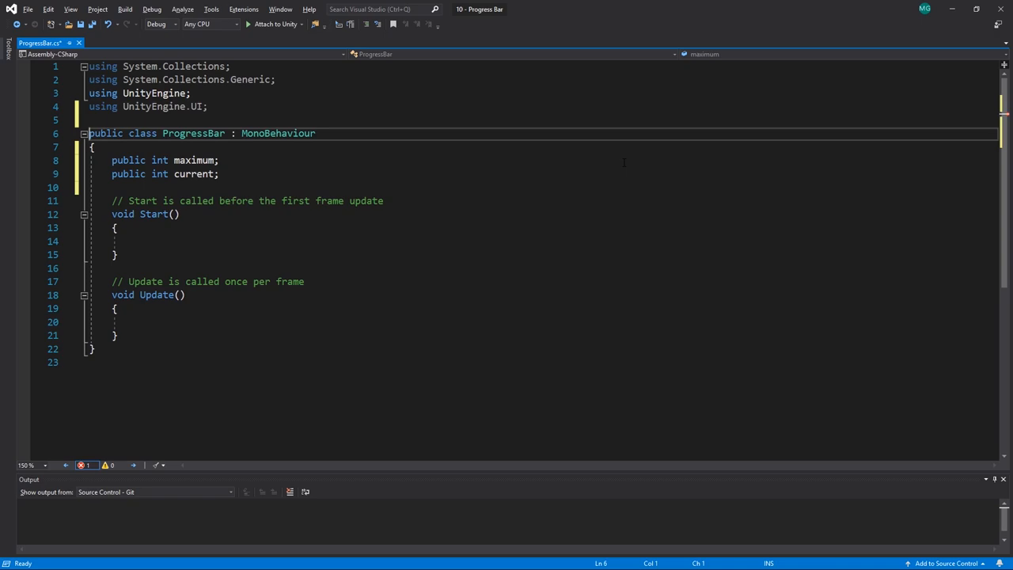
type("public Image mask;")
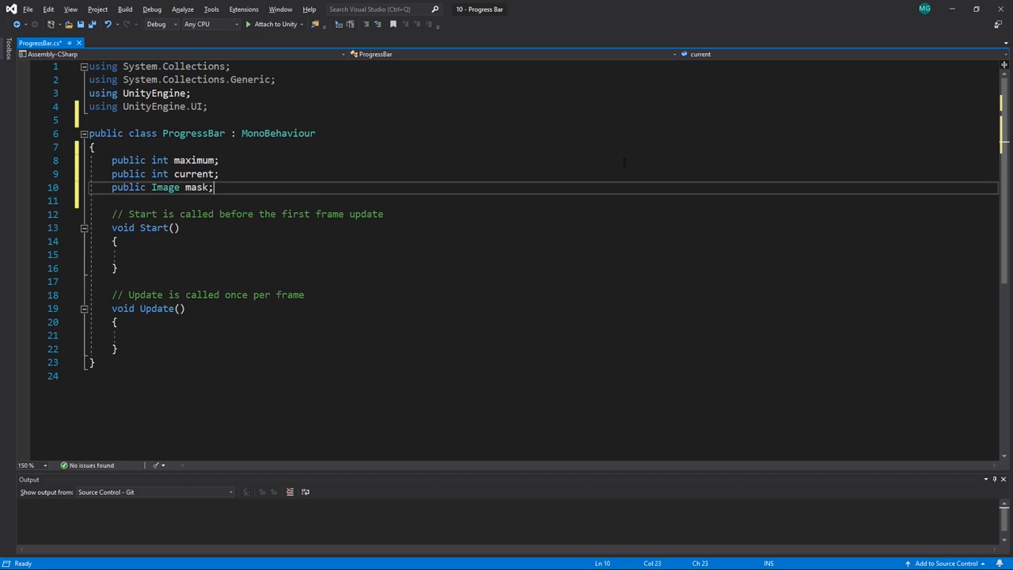
type("void GetCurrentFill(")
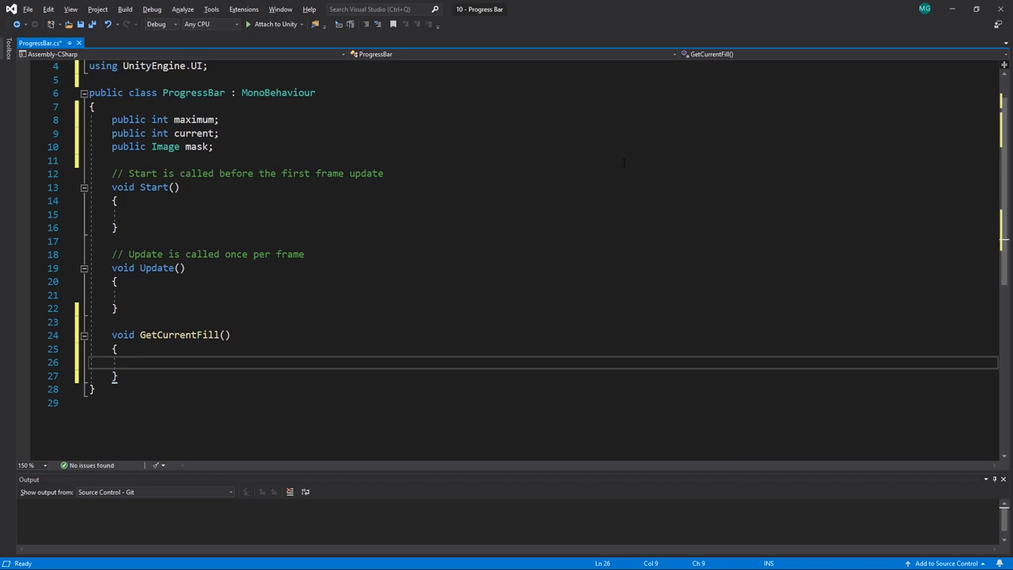
- Write GetCurrentFill setting mask.fillAmount to (float)current/(float)maximum and call it from Update
type("float fillAmount = (float)current / (float)maximum;")
type("mask.fillAmount = fillAmount;")
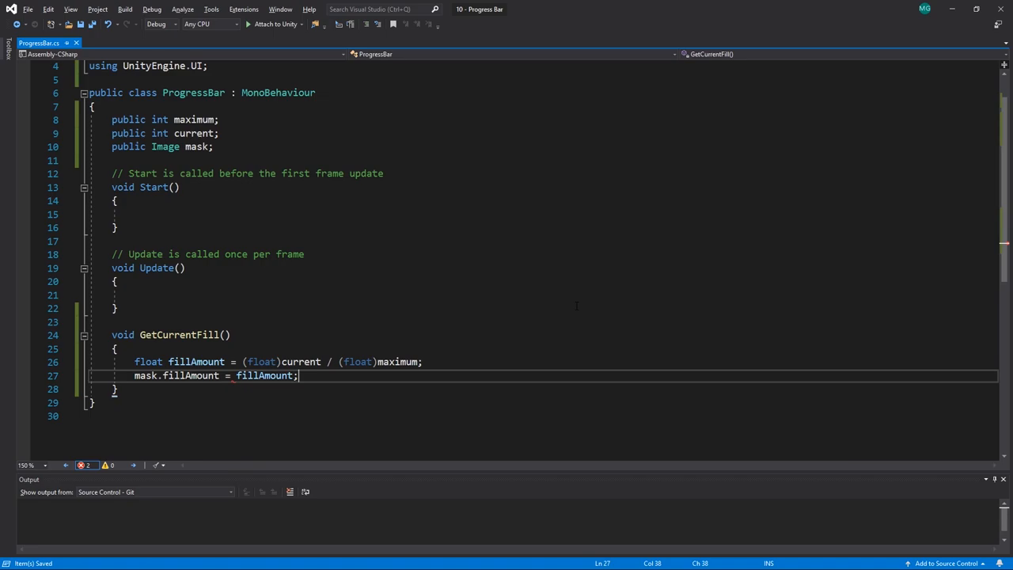
type("GetCurrentFill")
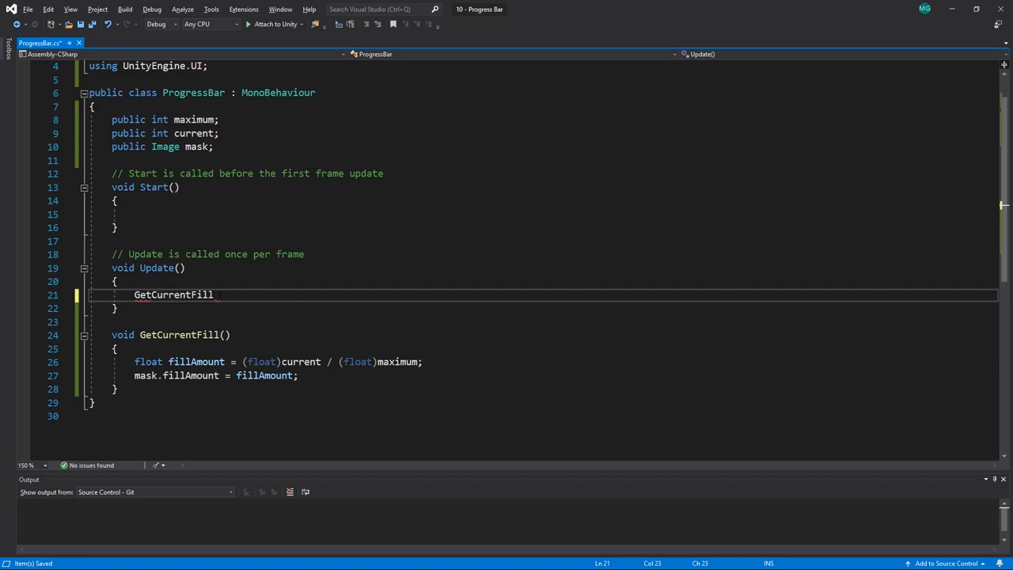
type("[Ex")
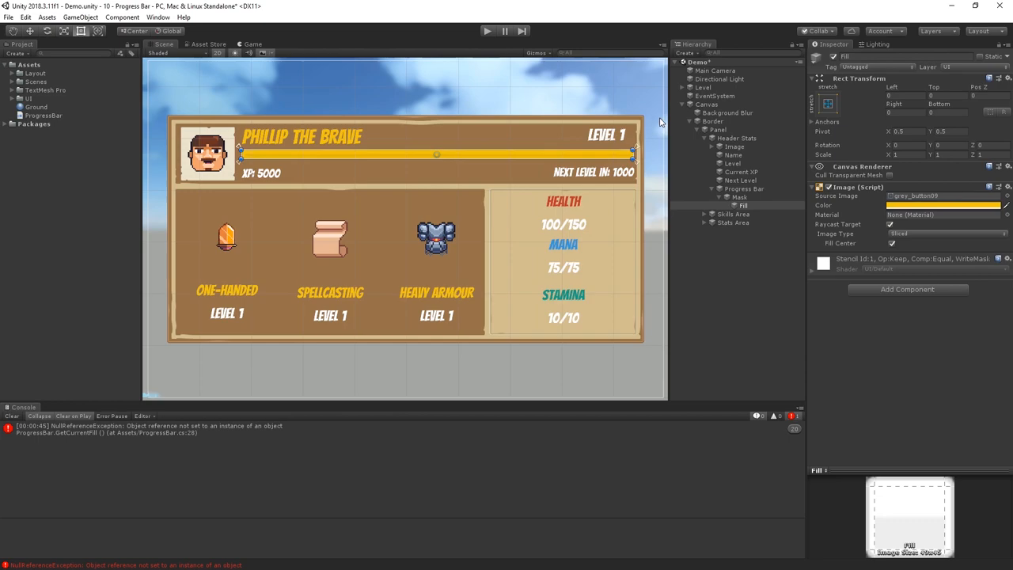
- Select the Progress Bar and set its script value to 250 to test the fill
left_click(742, 189)
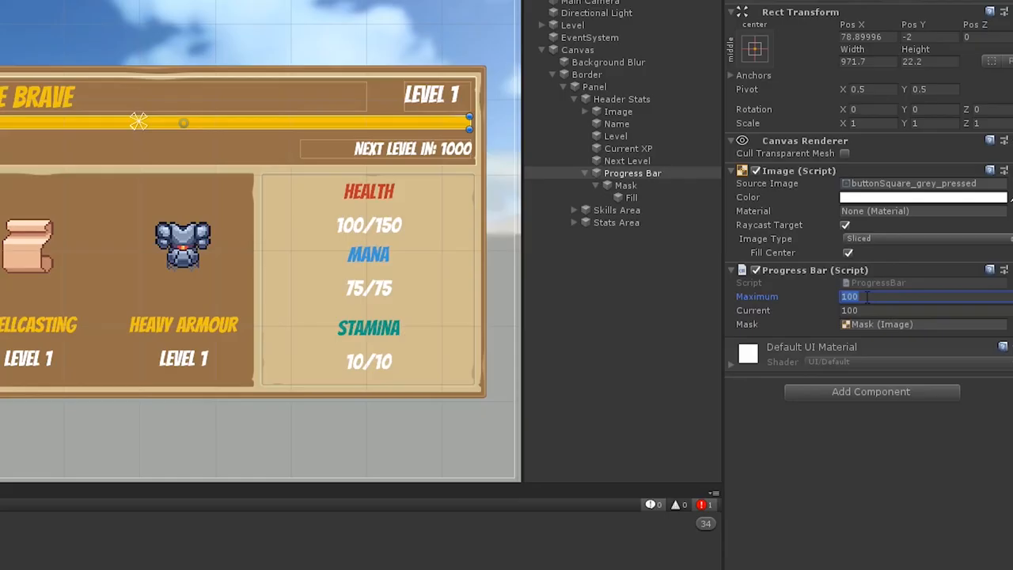
type("250")
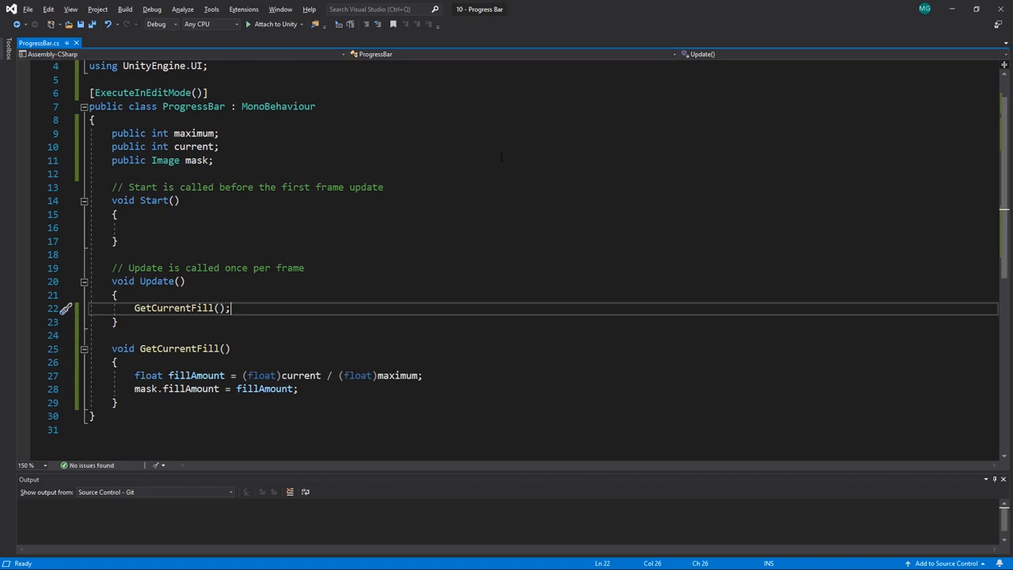
- Add public int minimum, an Image fill field, and compute fill from offsets over maximum - minimum
type("public int minimum;")
type("float maximumOffset =")
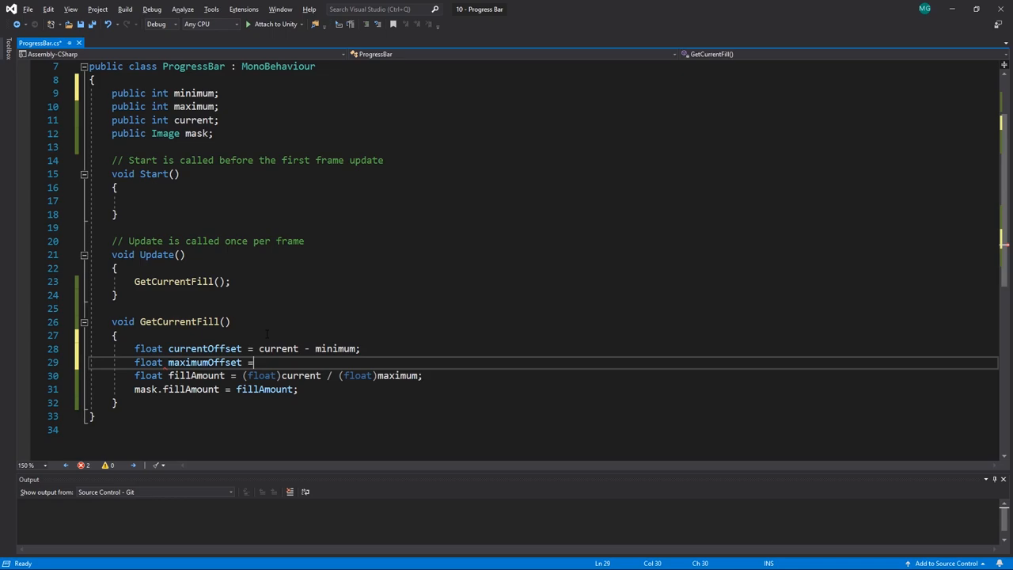
type("maximum - minimum;")
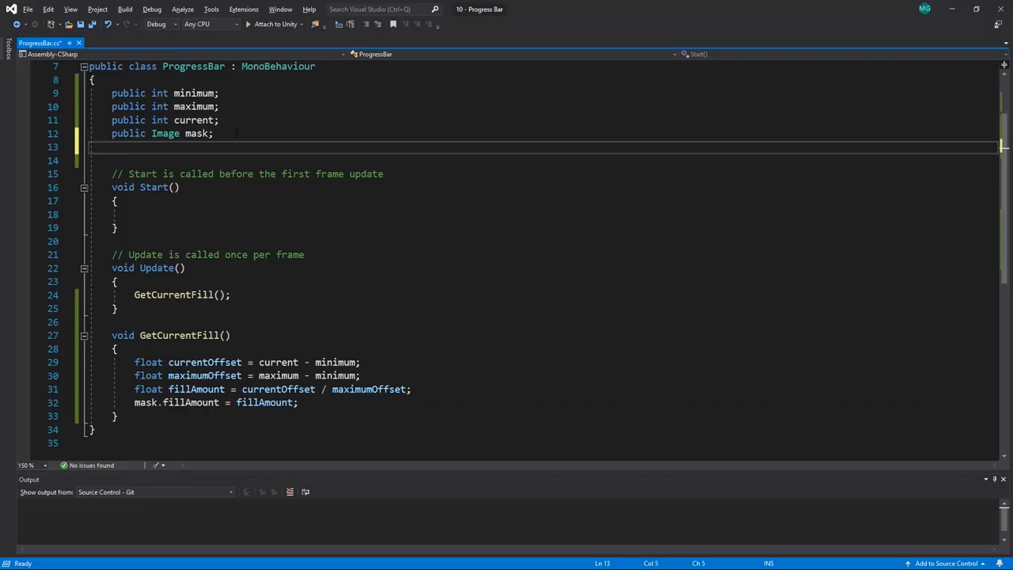
type("public Image")
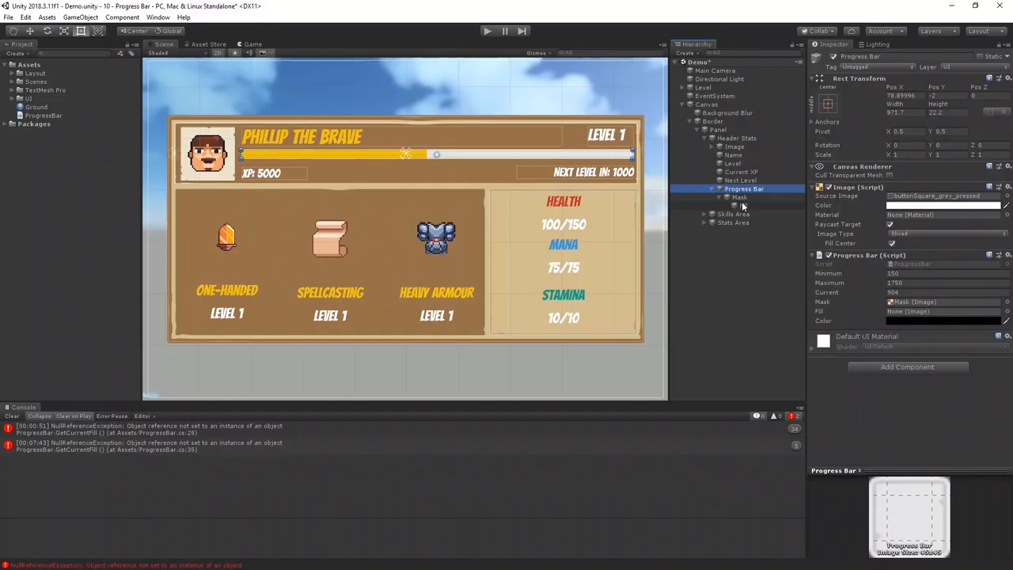
- Reveal the Fill object under Mask and pick yellow as the bar's colour
left_click(942, 321)
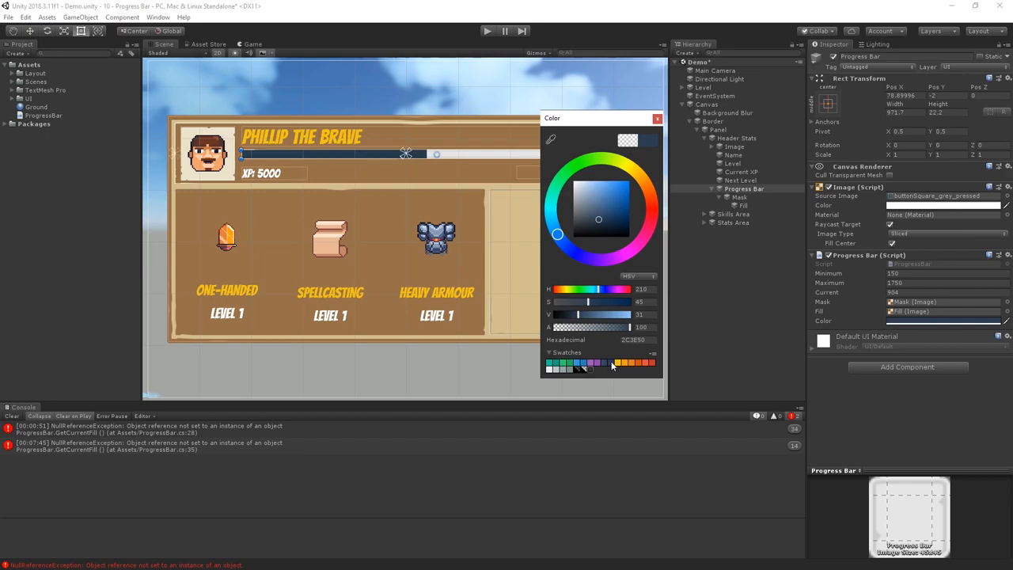
left_click(657, 119)
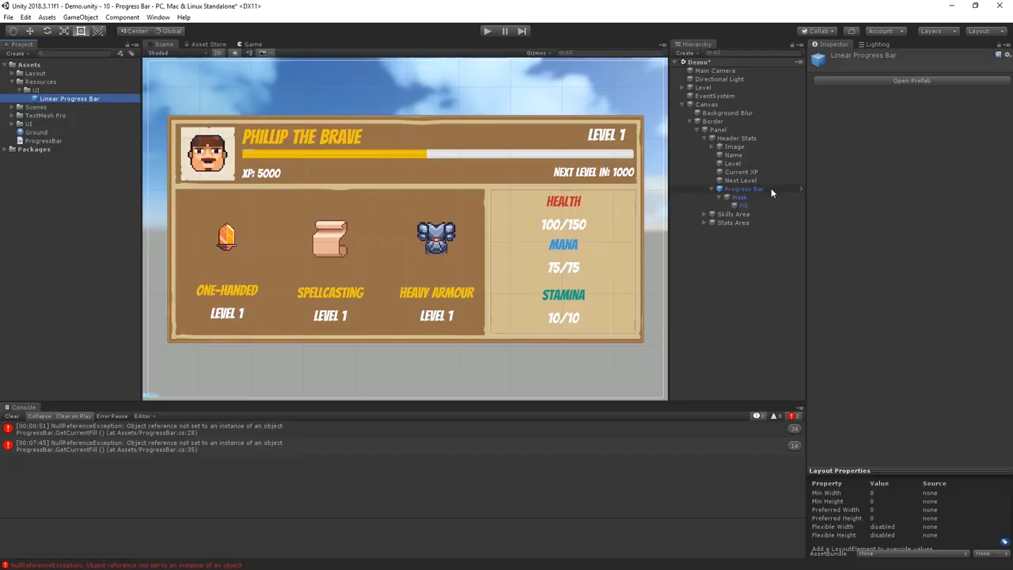
- Select the Progress Bar instance to store it as the Linear Progress Bar prefab
left_click(744, 188)
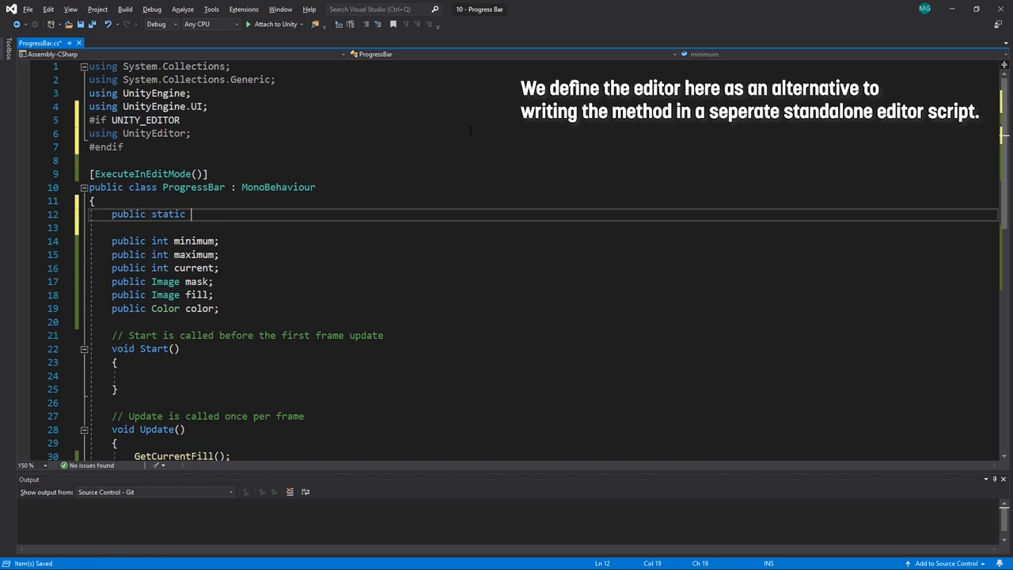
- Write the #if UNITY_EDITOR-wrapped [MenuItem("GameObject/UI/Linear Progress Bar")] method that instantiates the prefab and parents it to Selection.activeTransform
type("#if UNITY_EDITOR")
left_click(538, 227)
type("[MenuItem(")
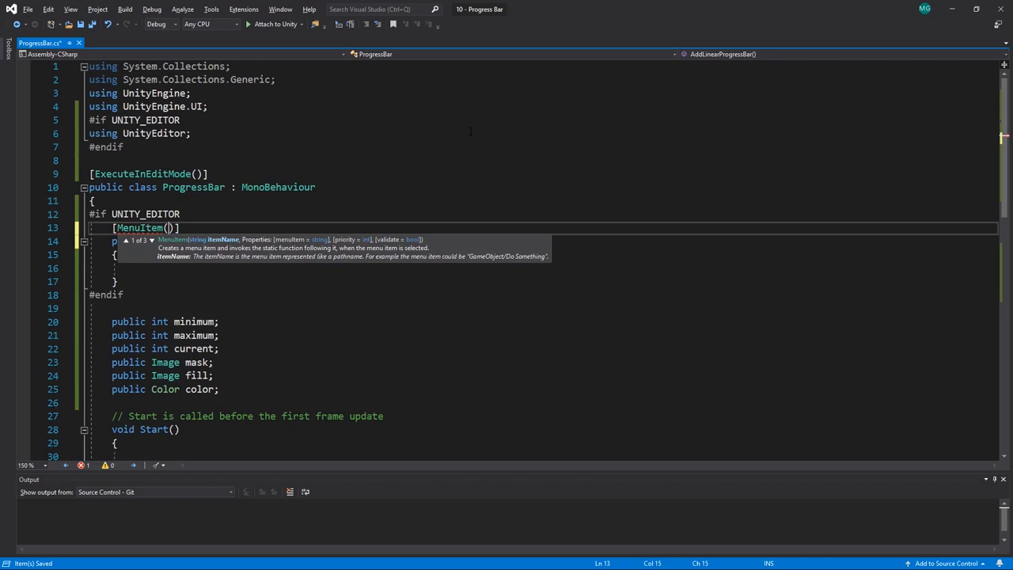
type("GameObject/UI/Linear Progress Bar\"")
left_click(543, 268)
type("GameObject obj = Instantiate(Resources.Load<GameObject>(\"UI/Linear Progress Bar")
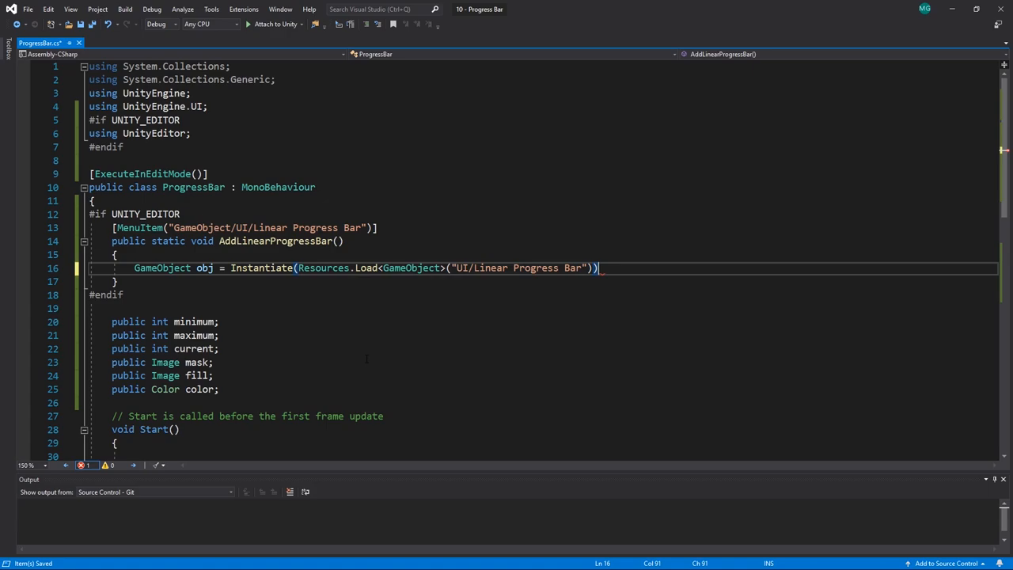
type("obj.transform.SetParent(Selection.ac")
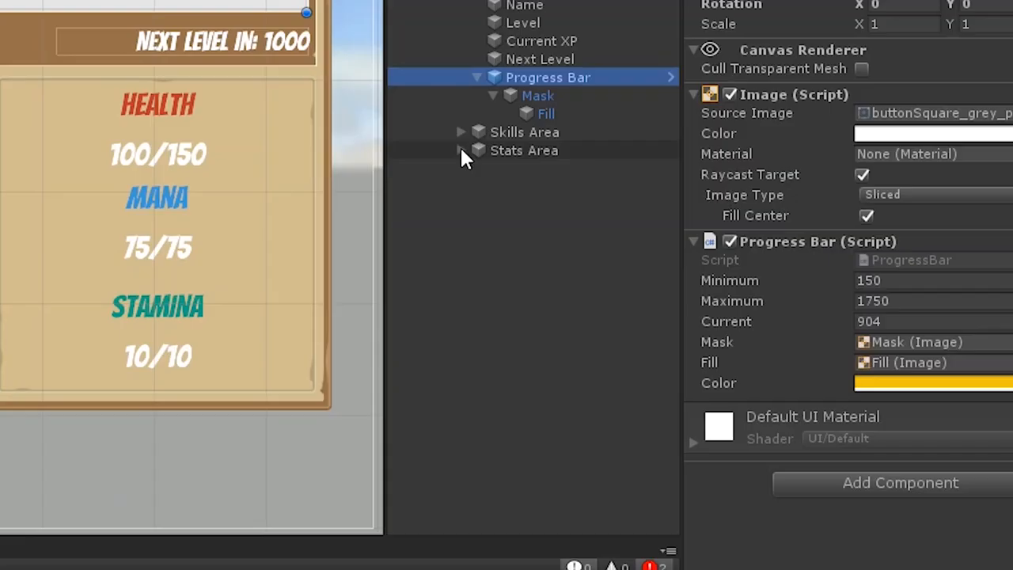
- Expand the Stats Area group to reach the Health, Mana and Stamina readouts
left_click(525, 168)
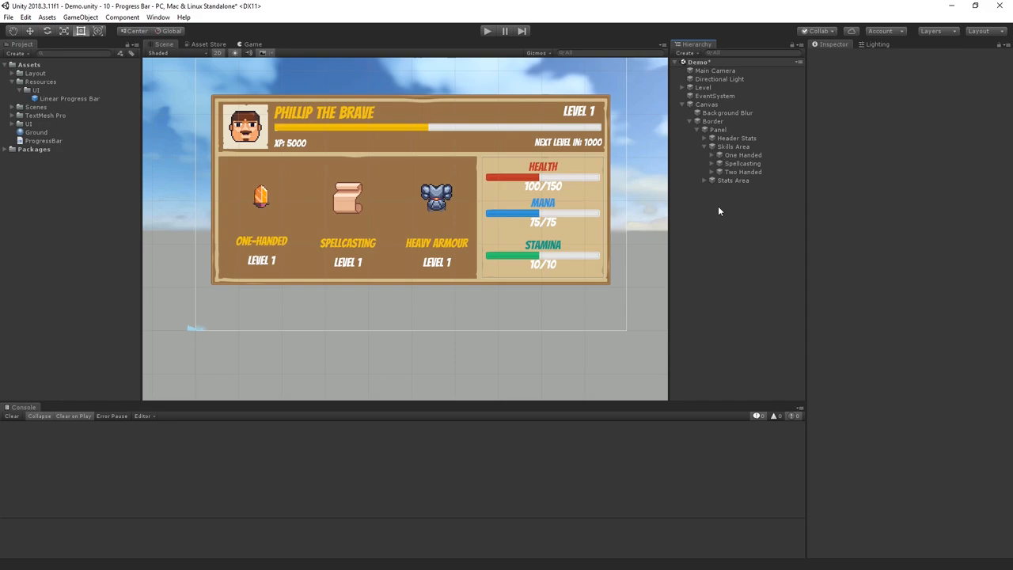
- Start a new UI Image child under the One Handed skill entry
right_click(742, 154)
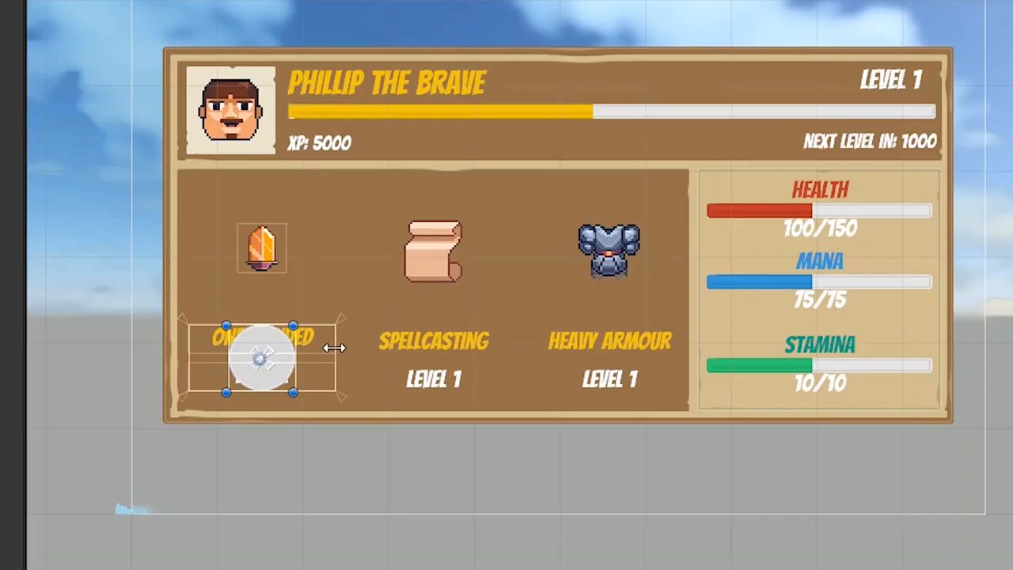
mouse_move(309, 309)
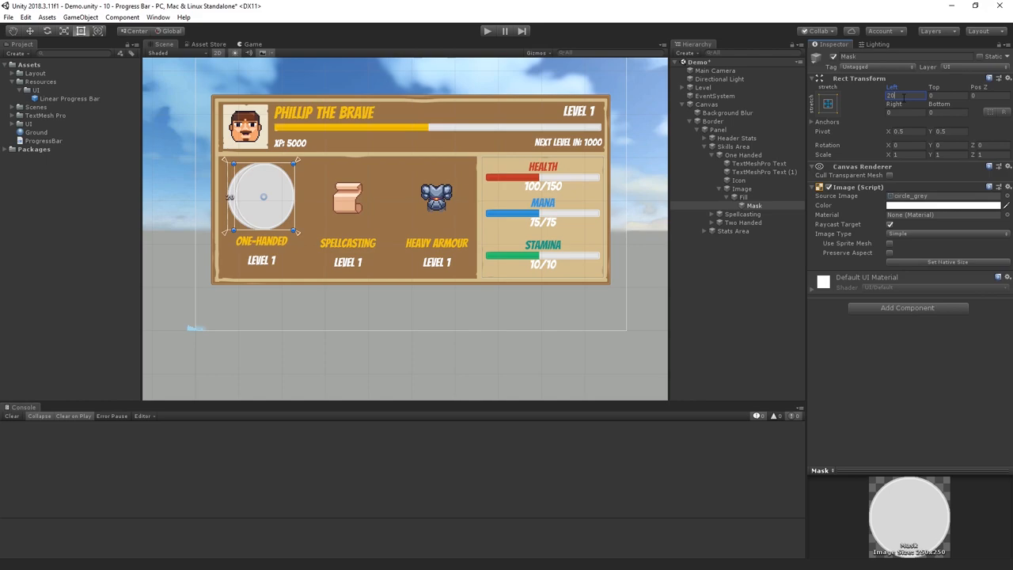
- Inset the Fill's Rect Transform by 5 and the Mask's by 20 so the yellow radial fill forms a ring
left_click(742, 196)
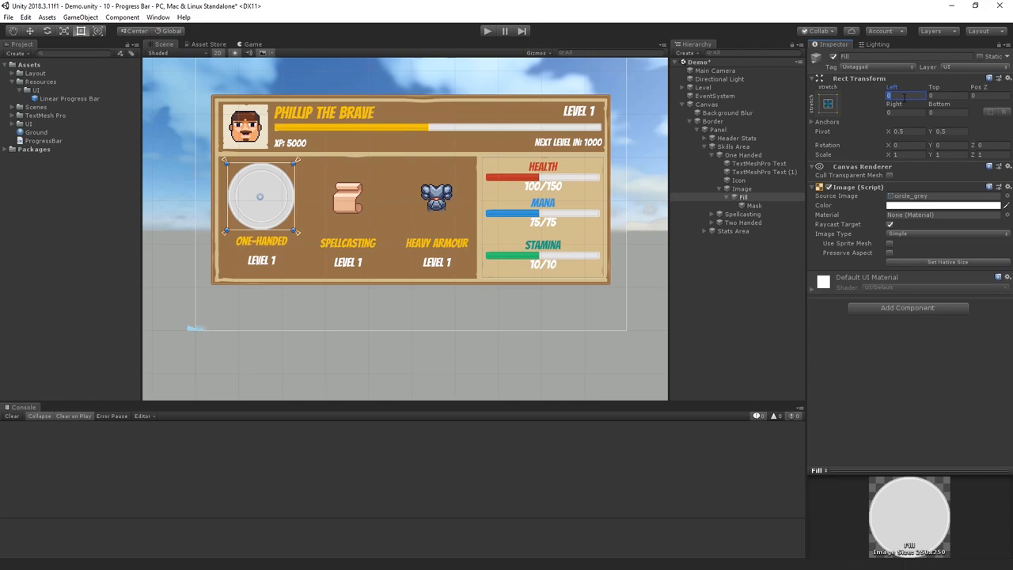
left_click(1007, 195)
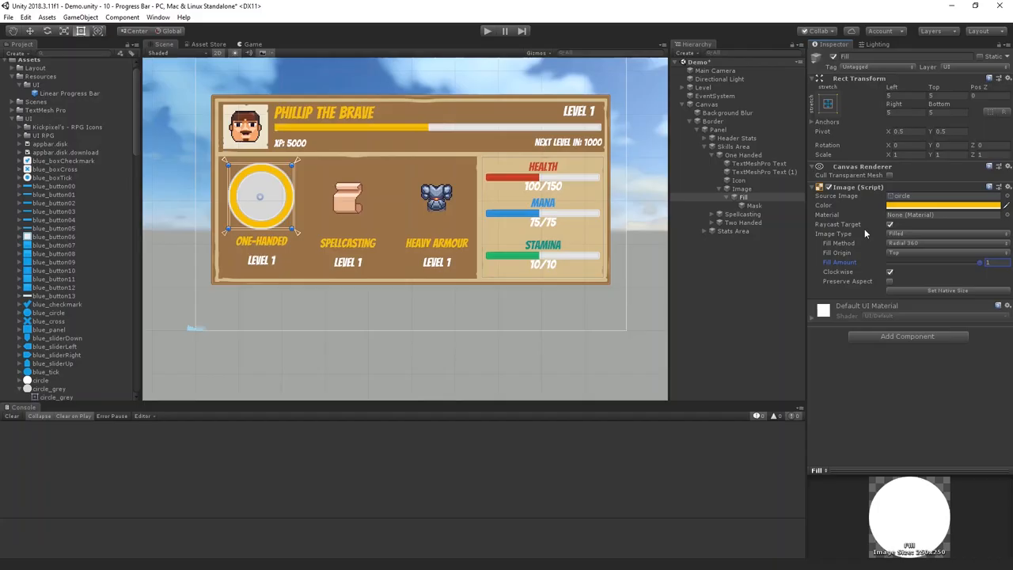
left_click(753, 205)
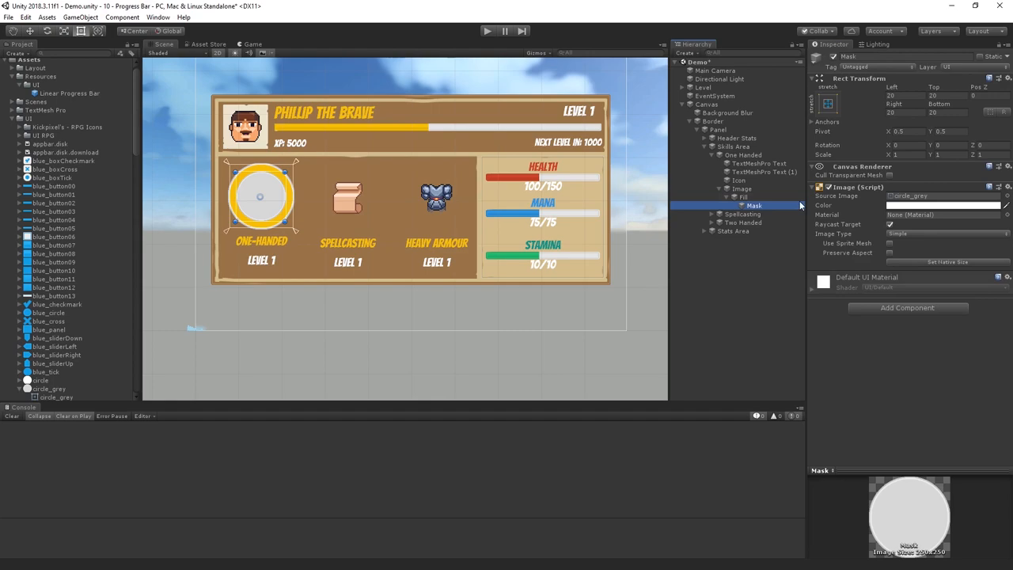
left_click(740, 196)
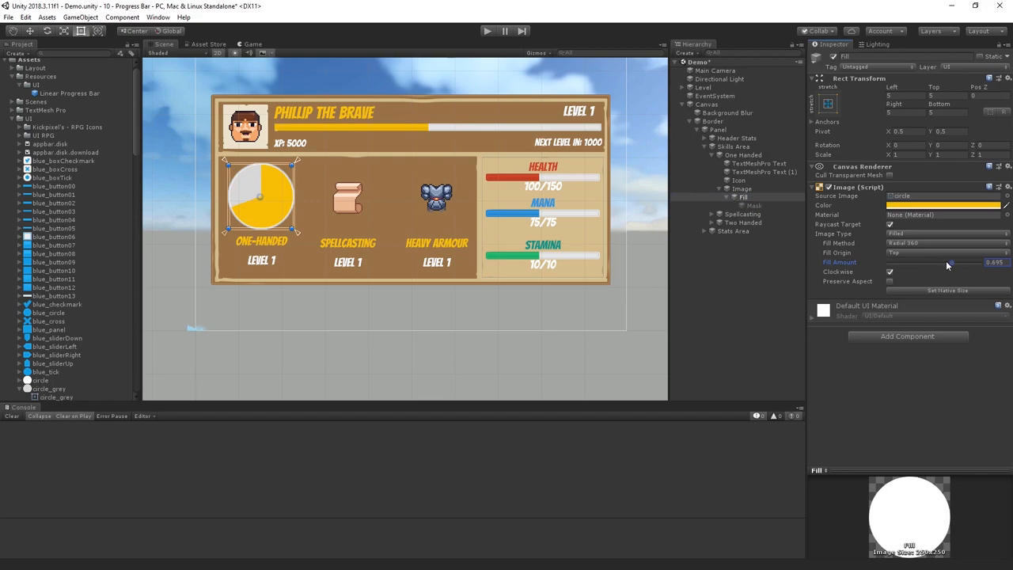
- Set the ring's Fill Amount, then add a [MenuItem("GameObject/UI/Radial Progress Bar")] entry in ProgressBar.cs
left_click(753, 205)
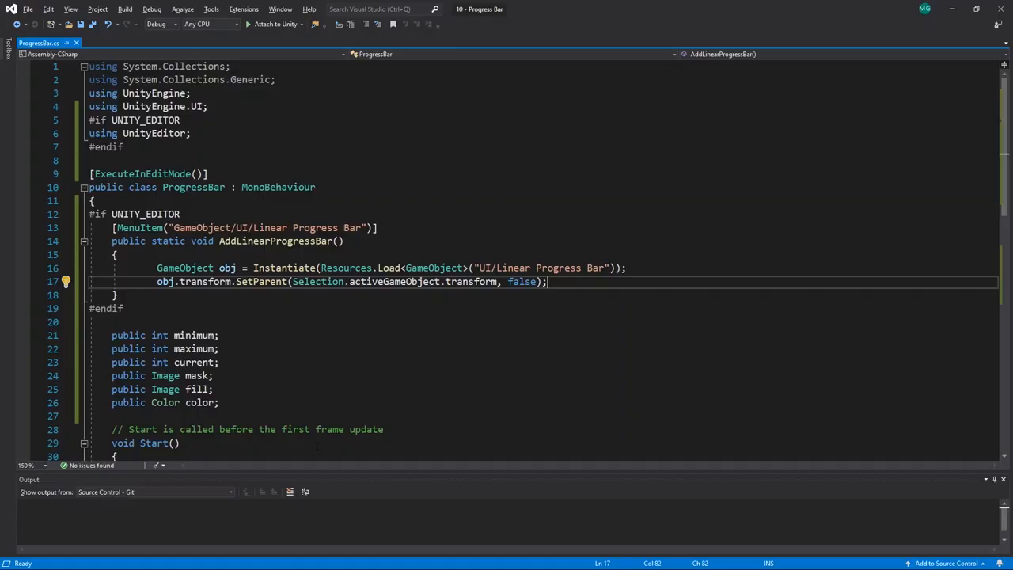
type("[MenuItem(\"GameObject/UI/Rad Progress Bar\")]")
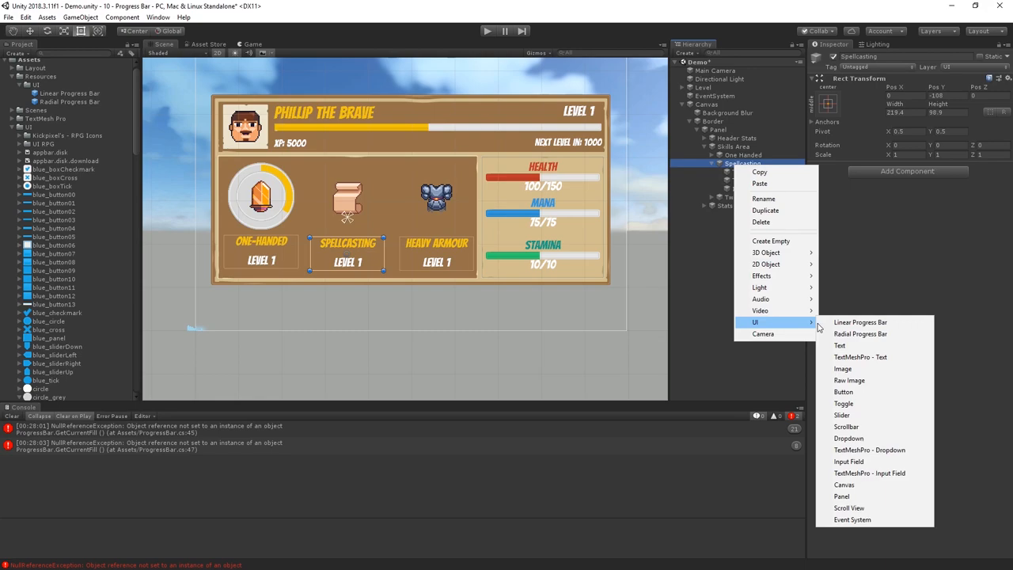
- Add a Radial Progress Bar under the Spellcasting skill icon
left_click(859, 333)
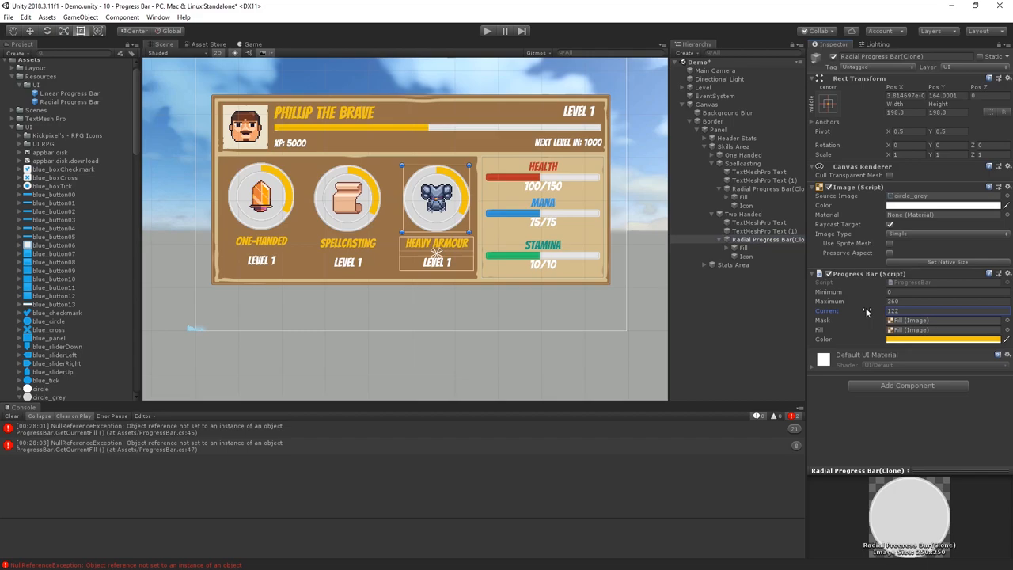